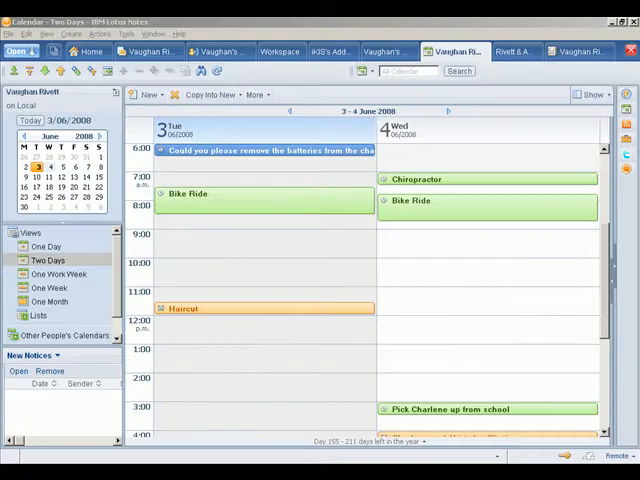
Create a new calendar entry in the Wednesday 10:00 a.m. slot of the Two Days view
{"action": "double_click", "coordinate": [265, 151]}
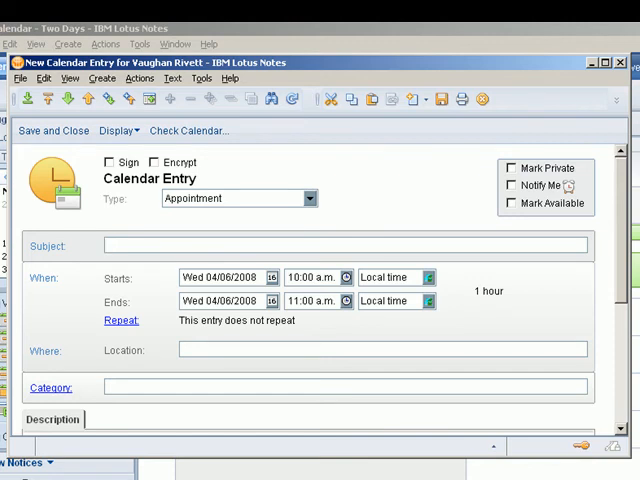
Make the entry a Reminder with subject 'Please place batteries in the charger'
{"action": "left_click", "coordinate": [310, 198]}
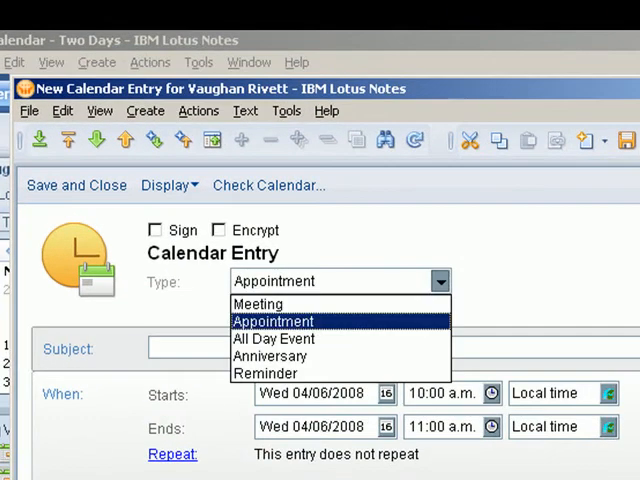
{"action": "left_click", "coordinate": [262, 373]}
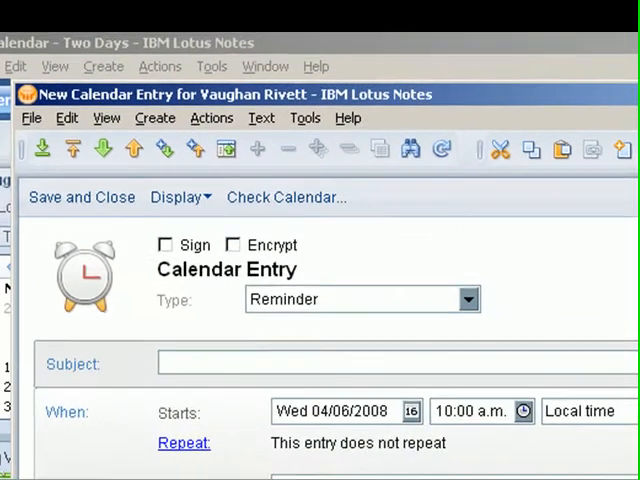
{"action": "type", "text": "Ple"}
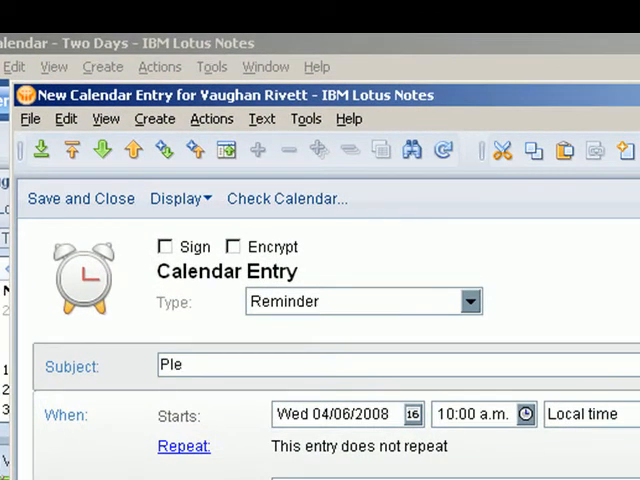
{"action": "type", "text": "ase"}
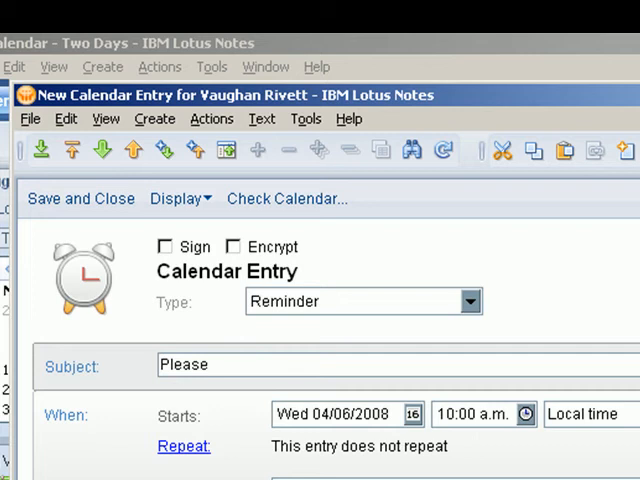
{"action": "type", "text": "place batte"}
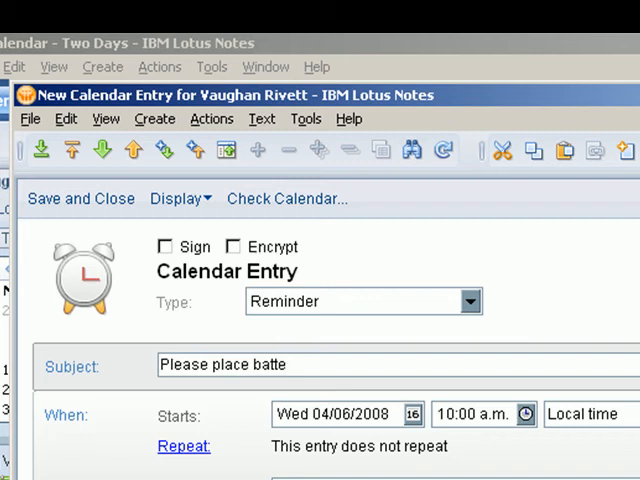
{"action": "type", "text": "ries in t"}
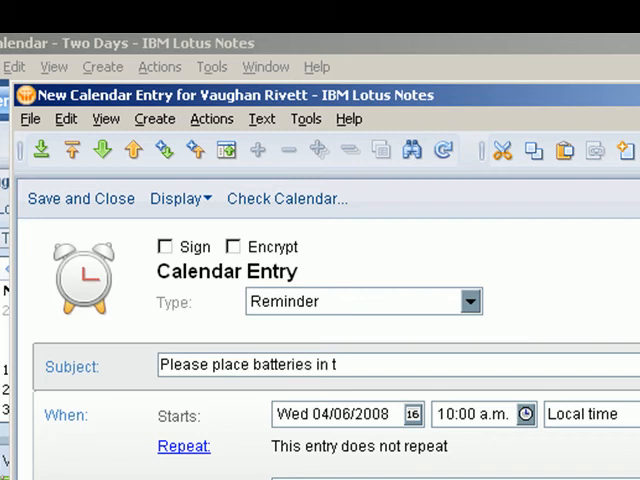
{"action": "type", "text": "harge"}
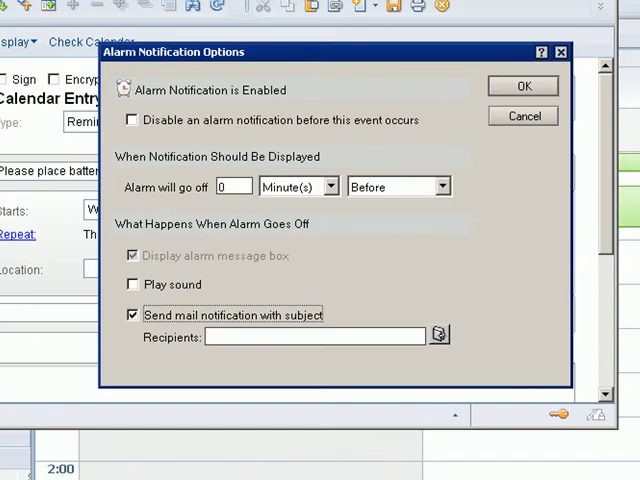
Pick Deana from the address book as the mail notification recipient
{"action": "left_click", "coordinate": [439, 335]}
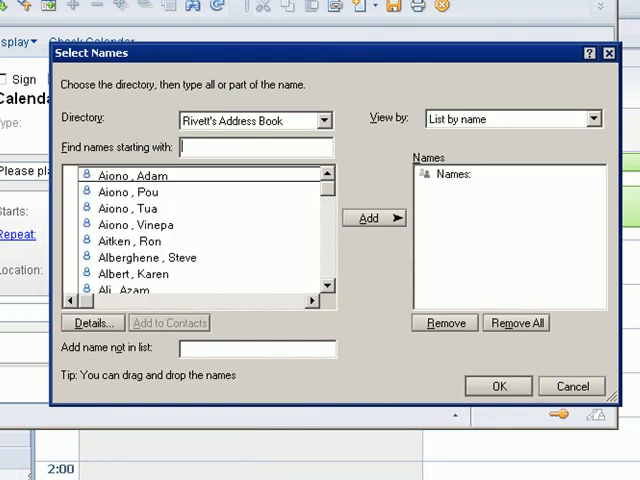
{"action": "type", "text": "deana"}
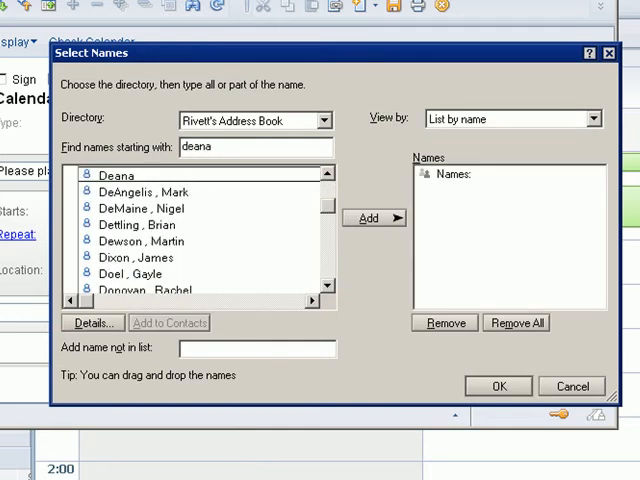
{"action": "left_click", "coordinate": [374, 218]}
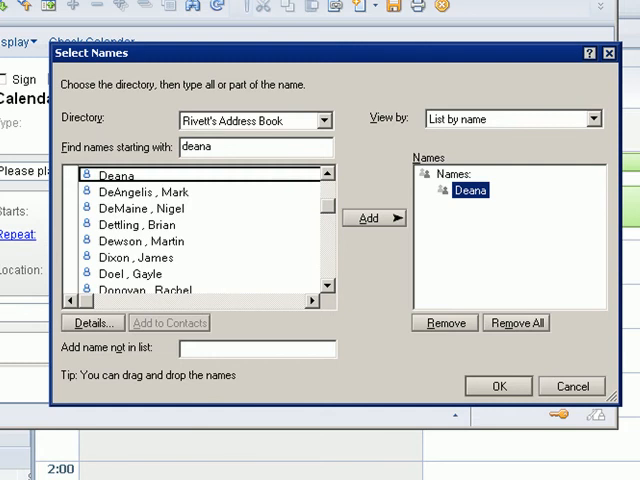
{"action": "left_click", "coordinate": [501, 386]}
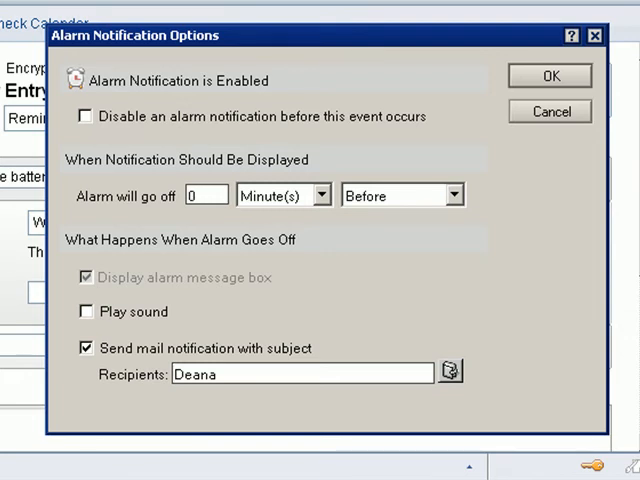
Set the alarm to go off 2 hours after the event and confirm
{"action": "left_click", "coordinate": [205, 195]}
{"action": "type", "text": "2"}
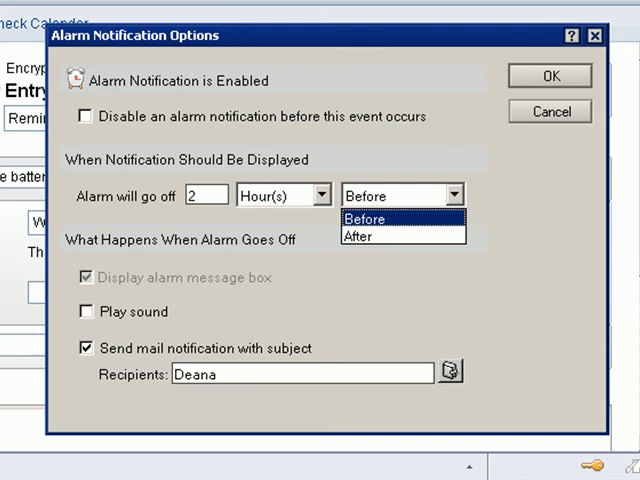
{"action": "left_click", "coordinate": [360, 236]}
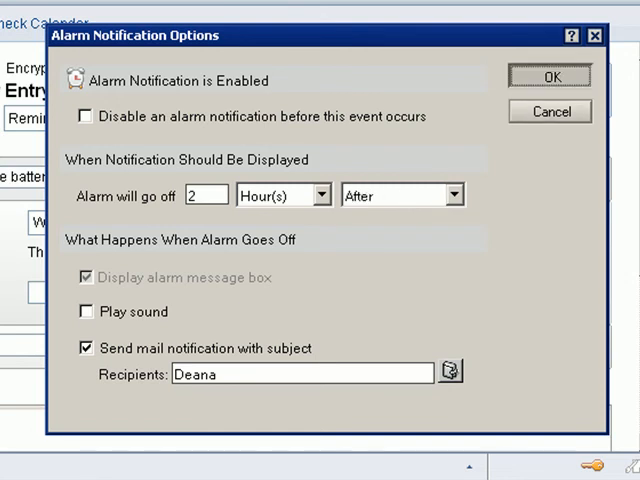
{"action": "left_click", "coordinate": [552, 78]}
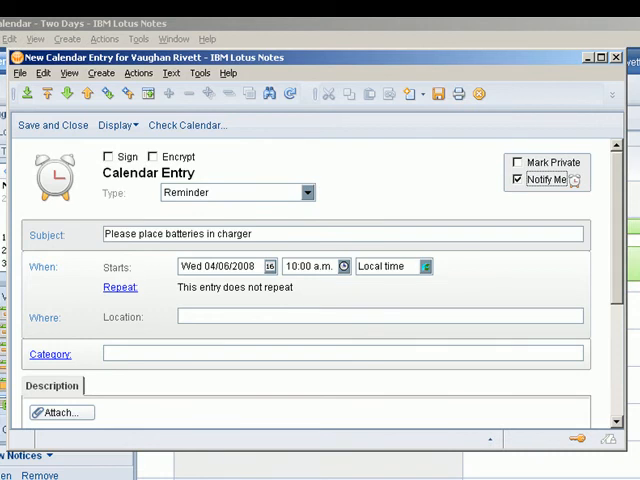
{"action": "left_click", "coordinate": [119, 287]}
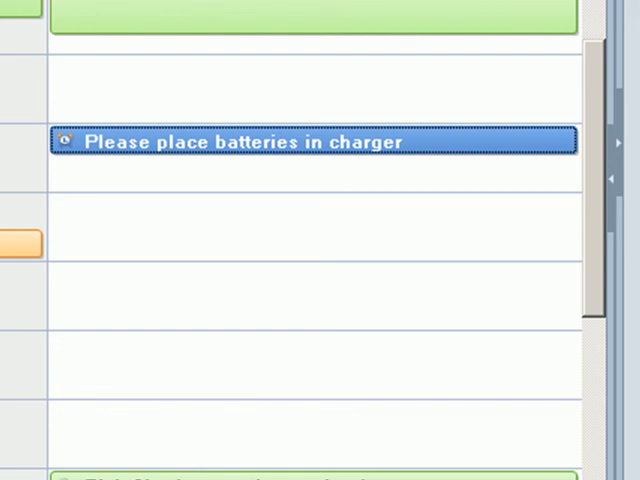
{"action": "mouse_move", "coordinate": [200, 142]}
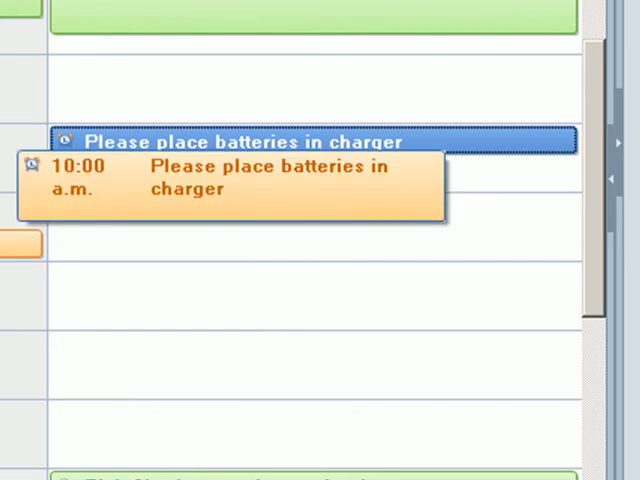